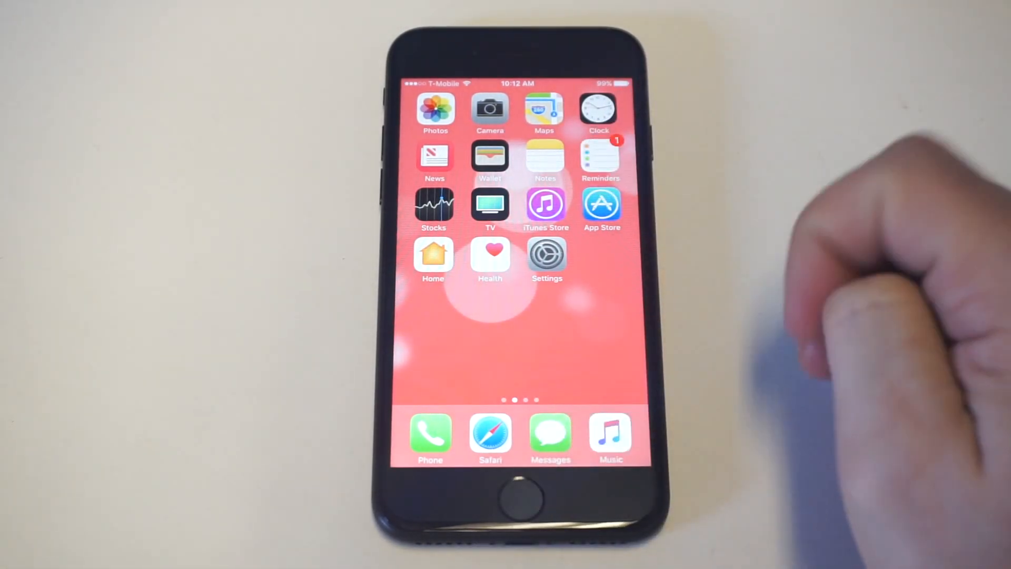
Step: Launch the Settings app from the iPhone home screen
click(547, 257)
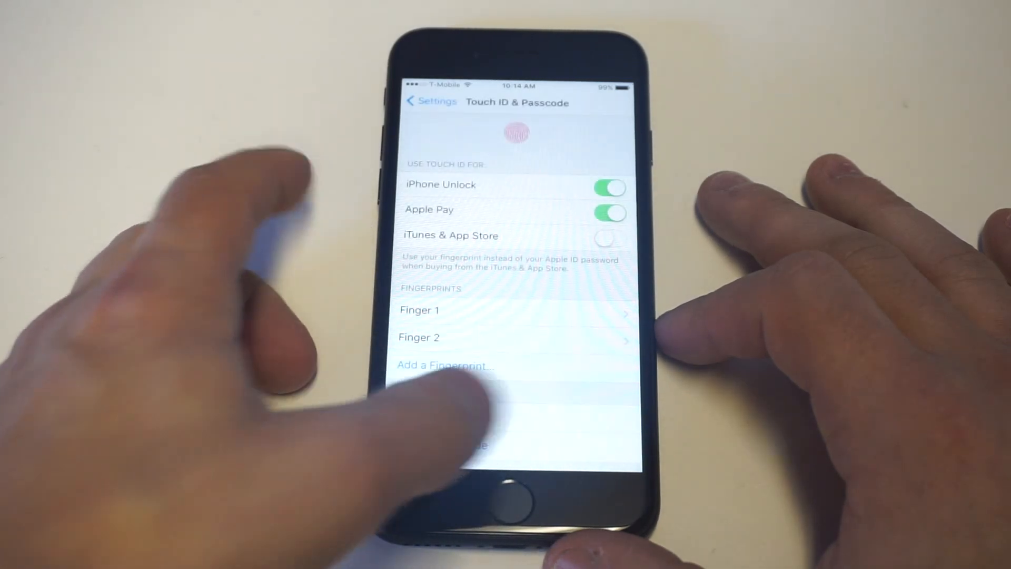
Step: Scroll back up the Touch ID & Passcode page after setting the four-digit passcode
scroll(up, 3)
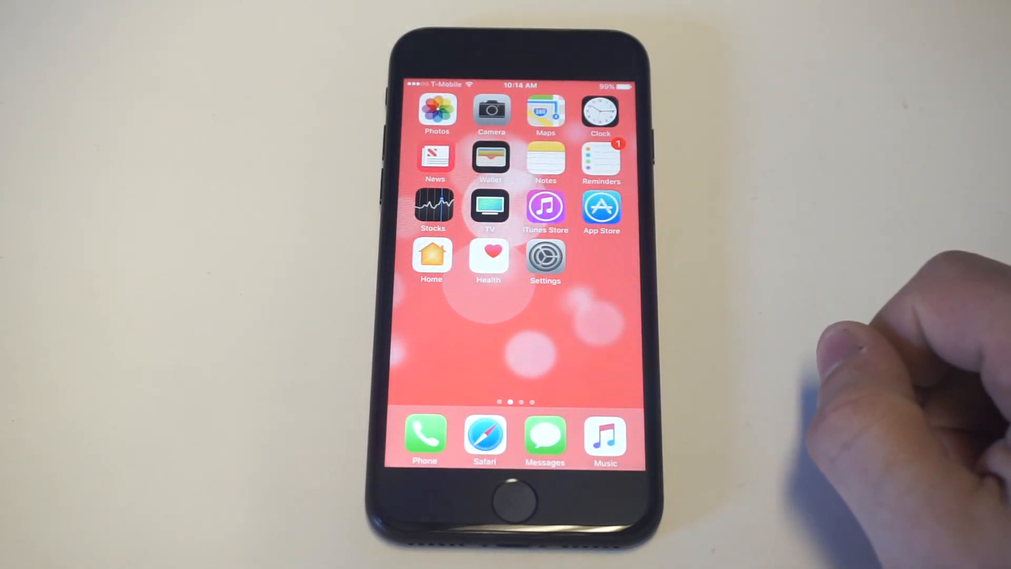
mouse_move(871, 354)
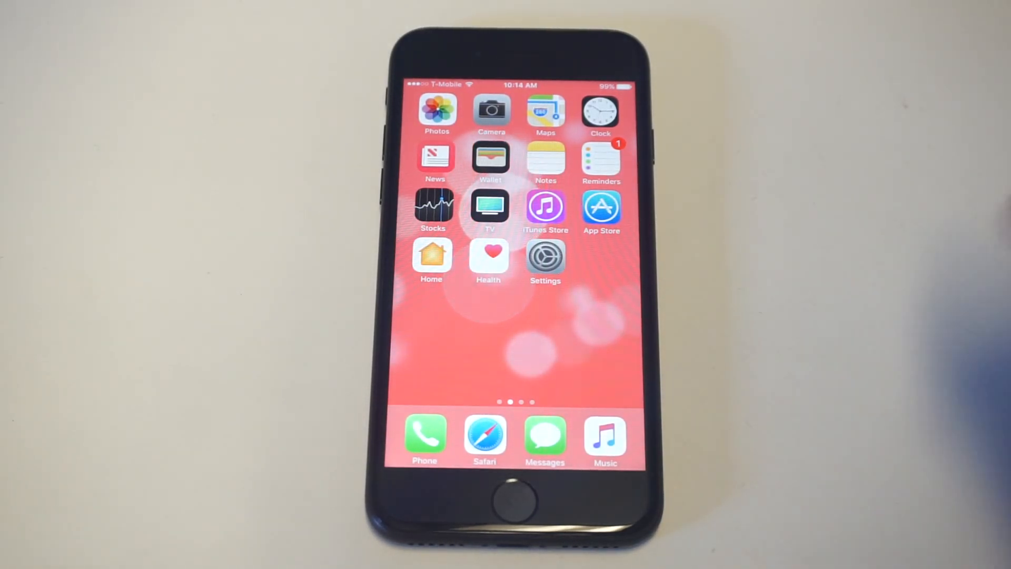